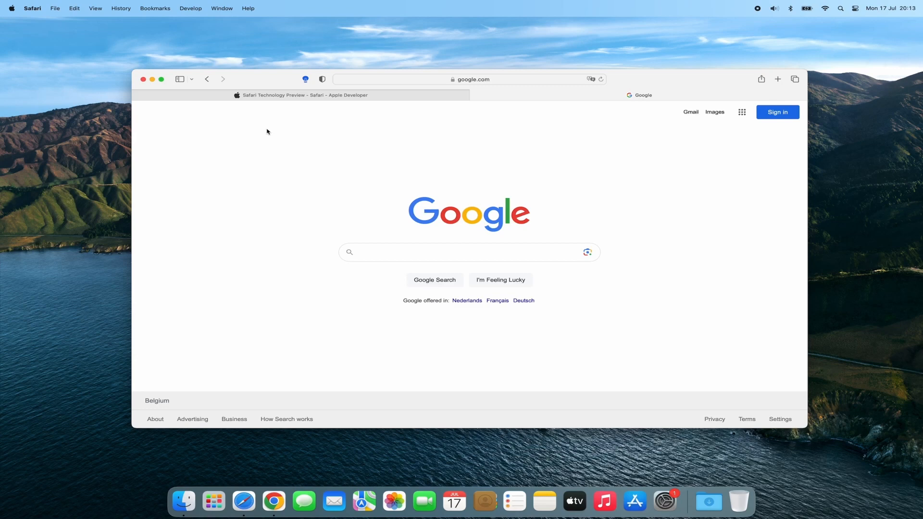
{"action": "mouse_move", "coordinate": [229, 109]}
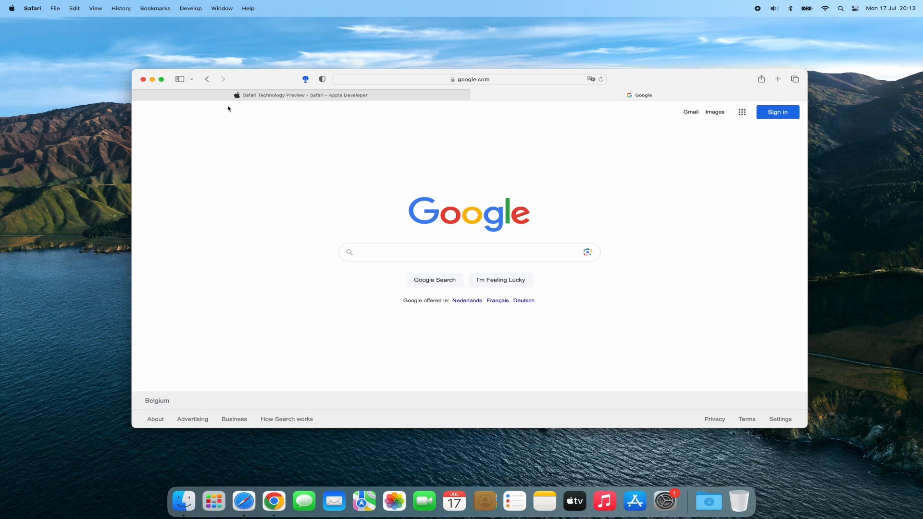
Switch to the Safari Technology Preview page on the Apple Developer site.
{"action": "left_click", "coordinate": [305, 95]}
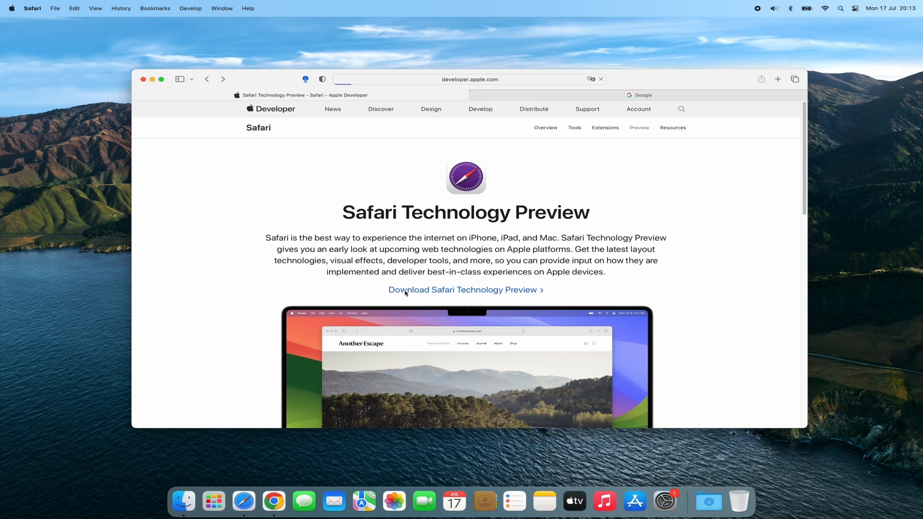
Download SafariTechnologyPreview.dmg for this macOS from the Apple Developer Resources page.
{"action": "left_click", "coordinate": [673, 128]}
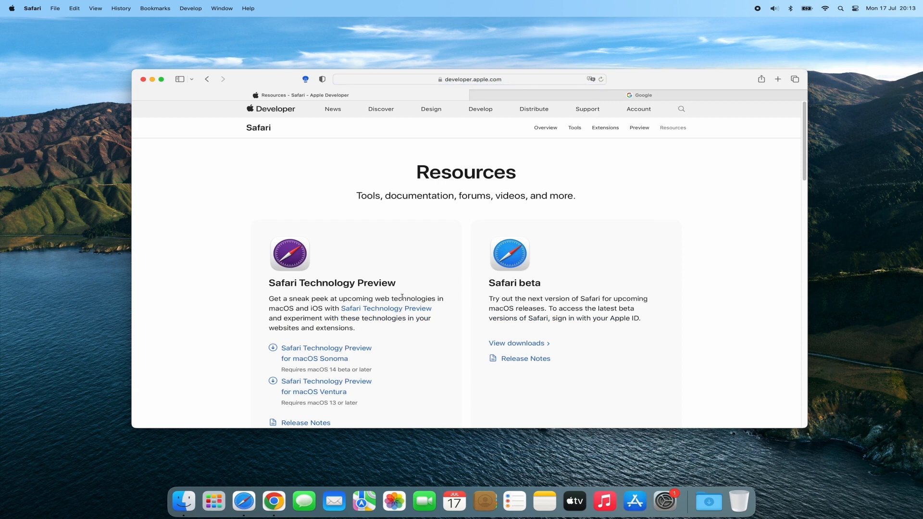
{"action": "left_click", "coordinate": [326, 387]}
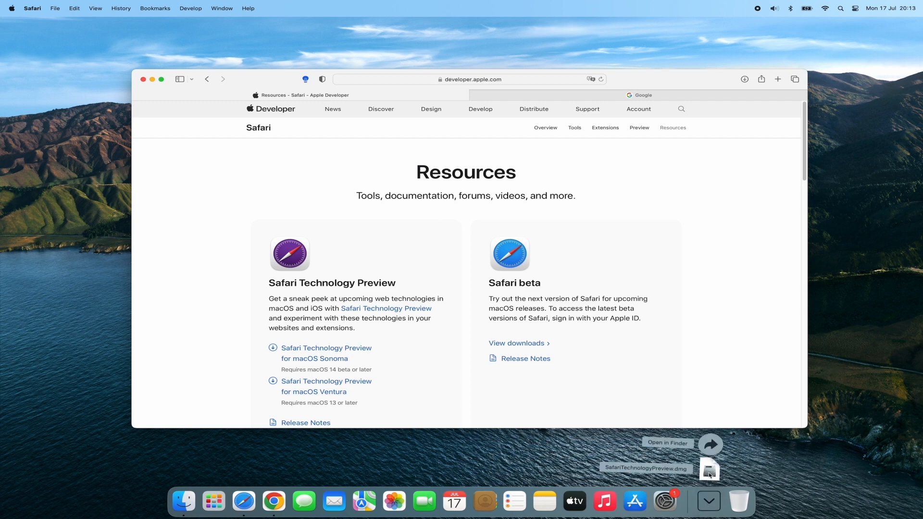
Mount SafariTechnologyPreview.dmg and launch the Safari Technology Preview.pkg installer inside it.
{"action": "double_click", "coordinate": [708, 469]}
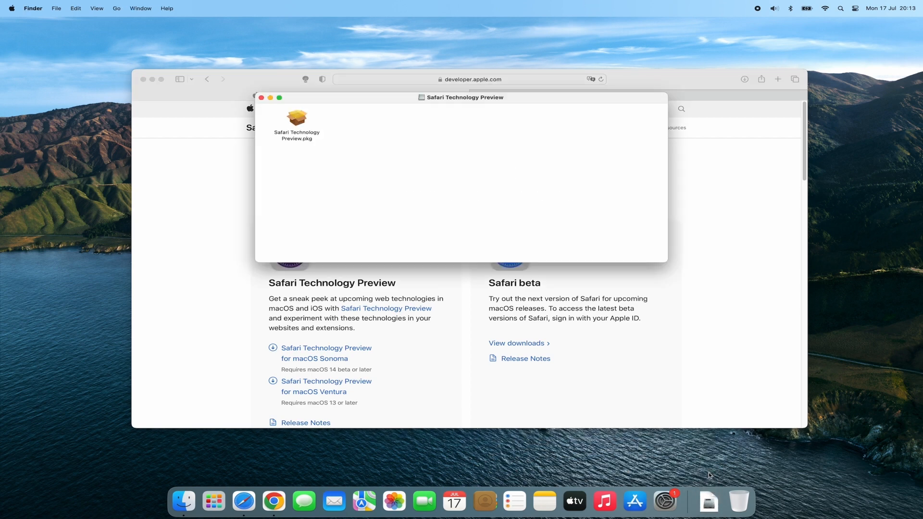
{"action": "left_click", "coordinate": [297, 118]}
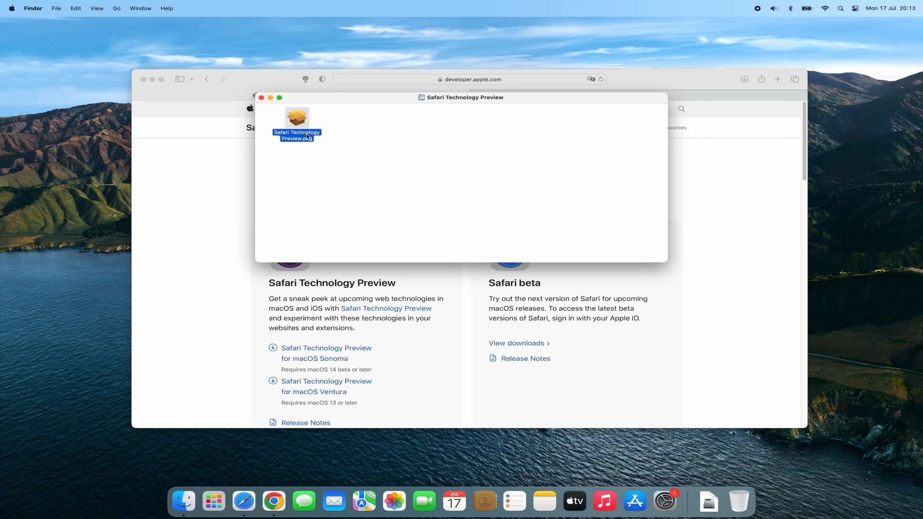
{"action": "double_click", "coordinate": [298, 120]}
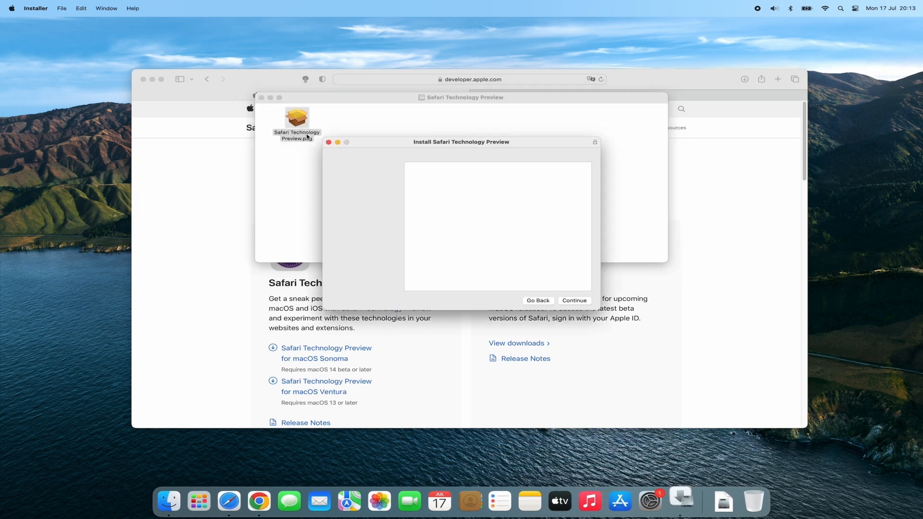
Agree to the licence, keep Macintosh HD as destination and start the standard installation.
{"action": "left_click", "coordinate": [573, 300]}
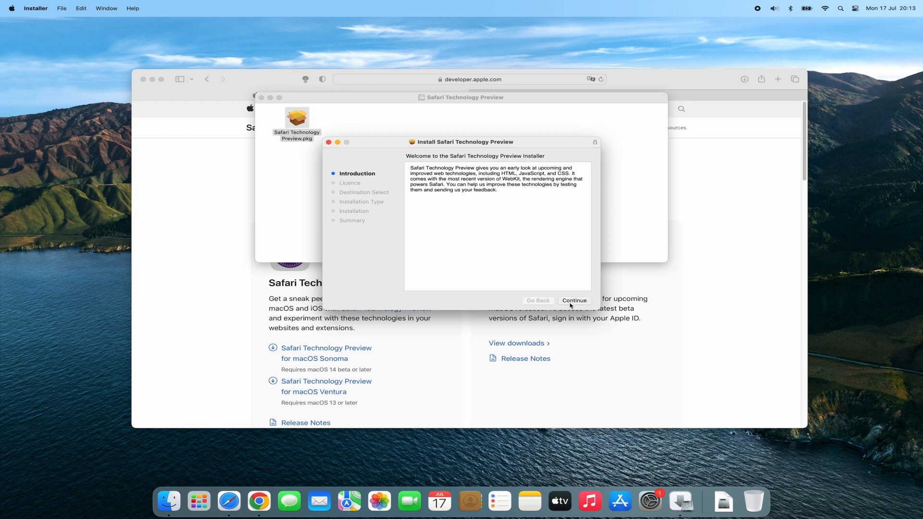
{"action": "left_click", "coordinate": [573, 300]}
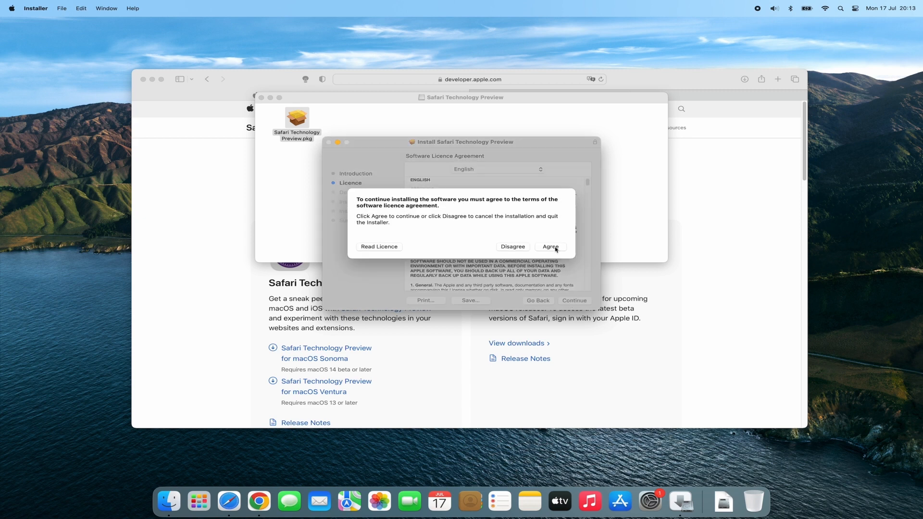
{"action": "left_click", "coordinate": [550, 247]}
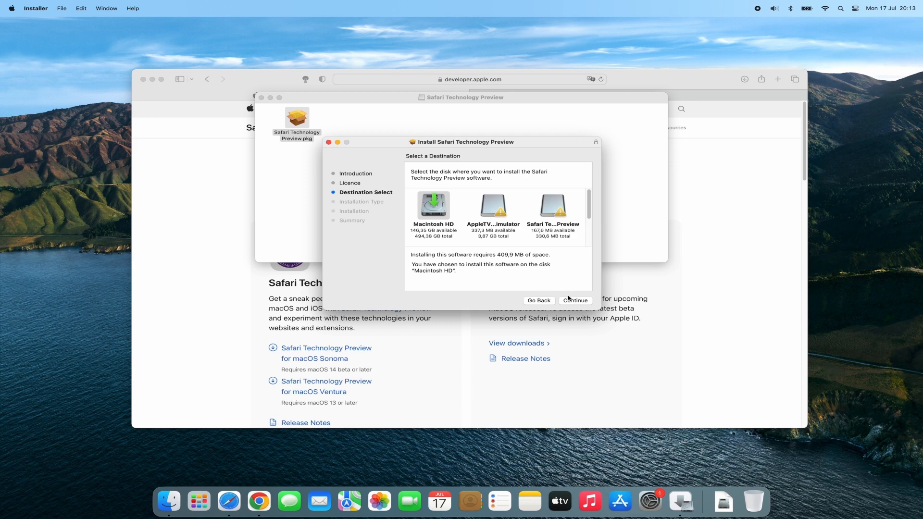
{"action": "left_click", "coordinate": [576, 301]}
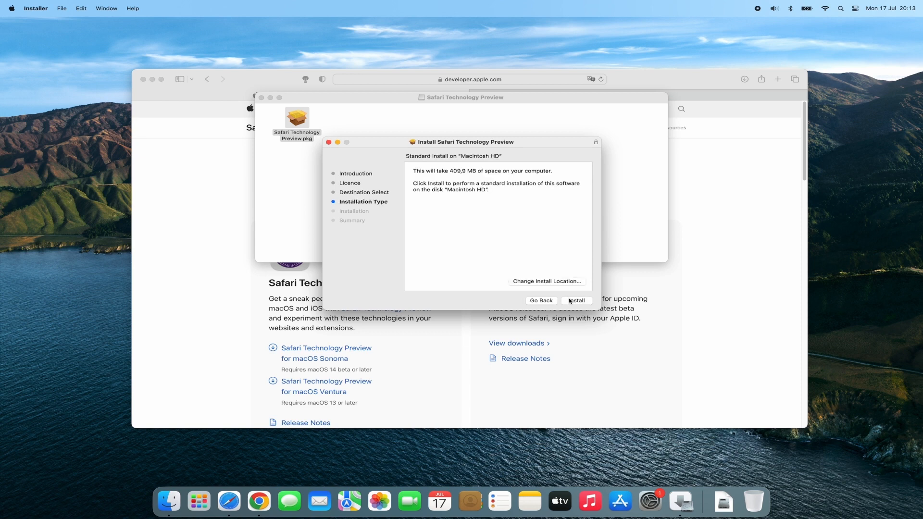
{"action": "left_click", "coordinate": [576, 300]}
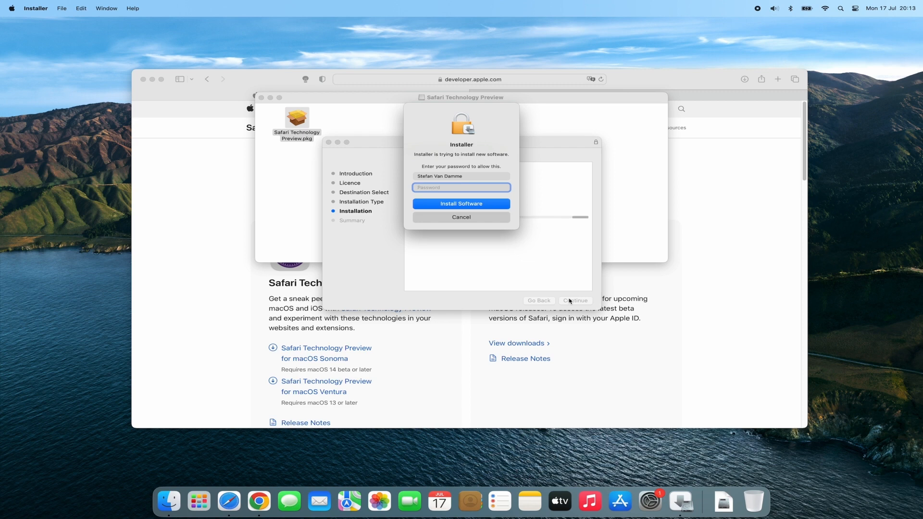
Authorise the install with the admin password and close the installer after success.
{"action": "type", "text": "password"}
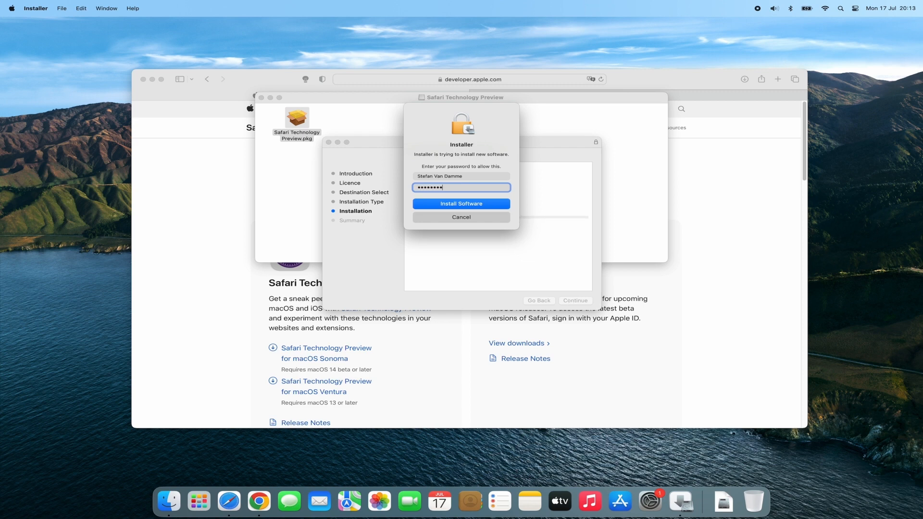
{"action": "left_click", "coordinate": [461, 204]}
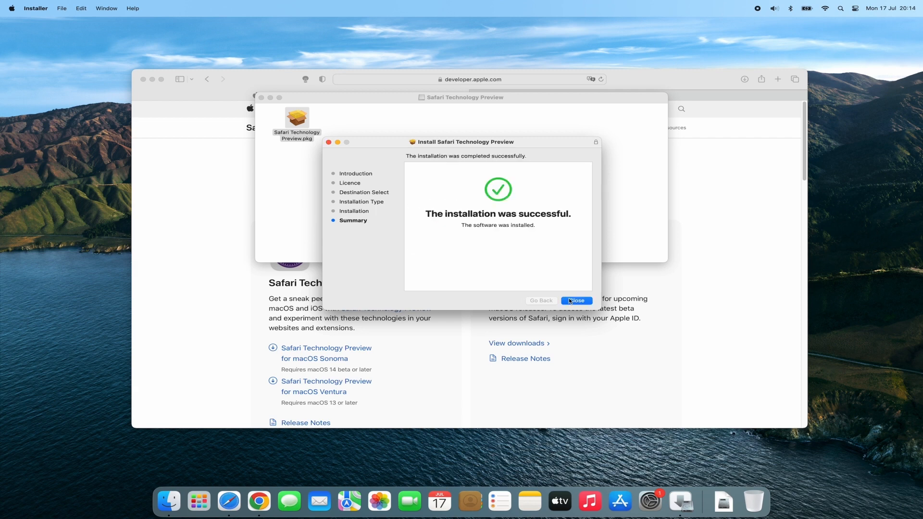
{"action": "left_click", "coordinate": [576, 301]}
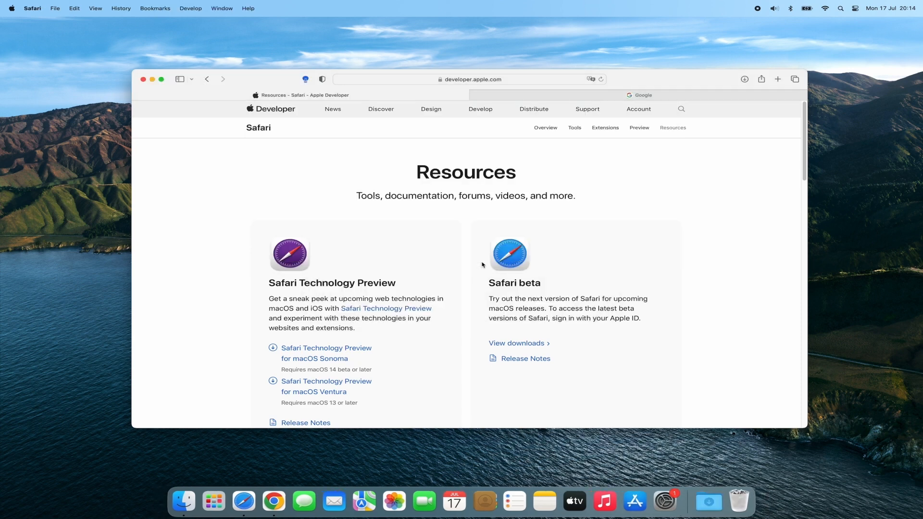
{"action": "mouse_move", "coordinate": [214, 502]}
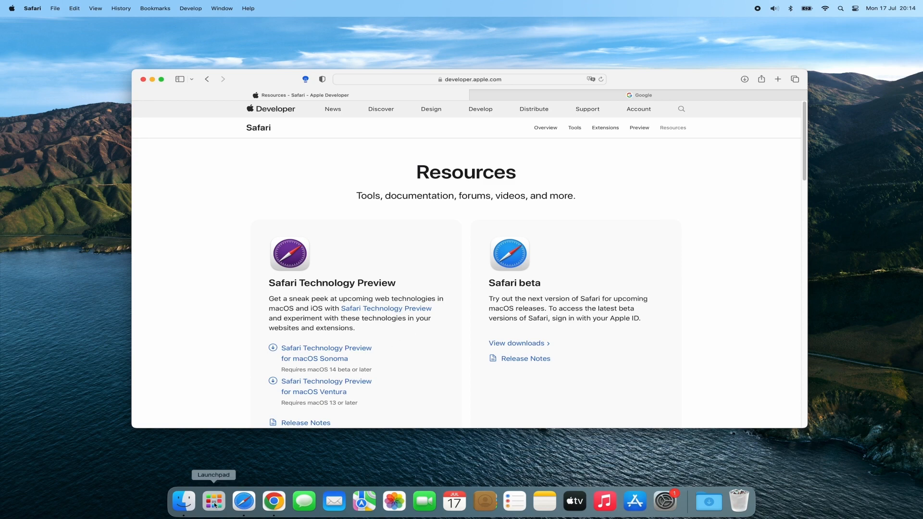
Launch the newly installed Safari Technology Preview from Launchpad.
{"action": "left_click", "coordinate": [214, 501]}
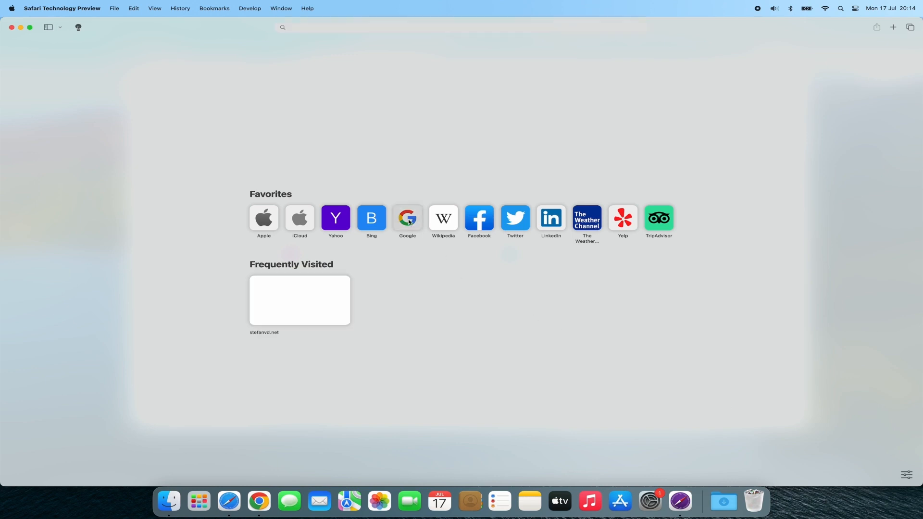
Load google.com and allow the Turn Off the Lights extension access to that site.
{"action": "left_click", "coordinate": [407, 217]}
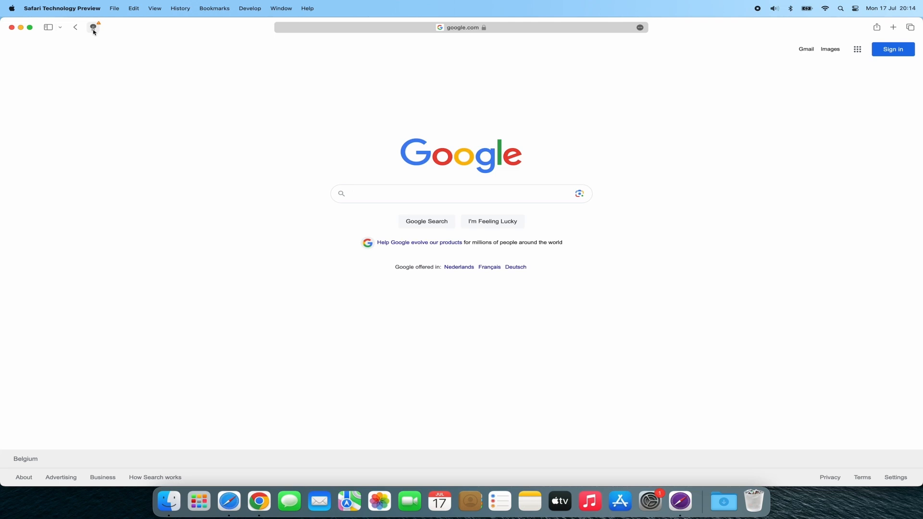
{"action": "left_click", "coordinate": [94, 27]}
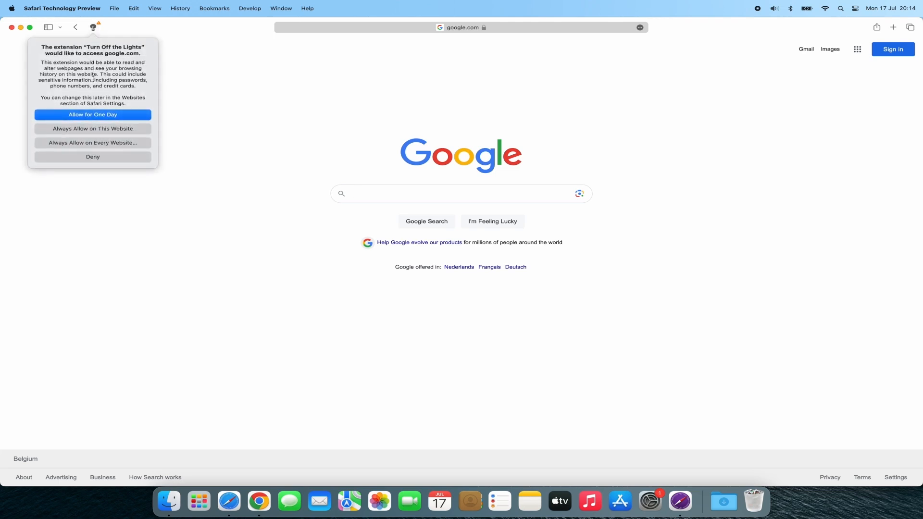
{"action": "left_click", "coordinate": [92, 114]}
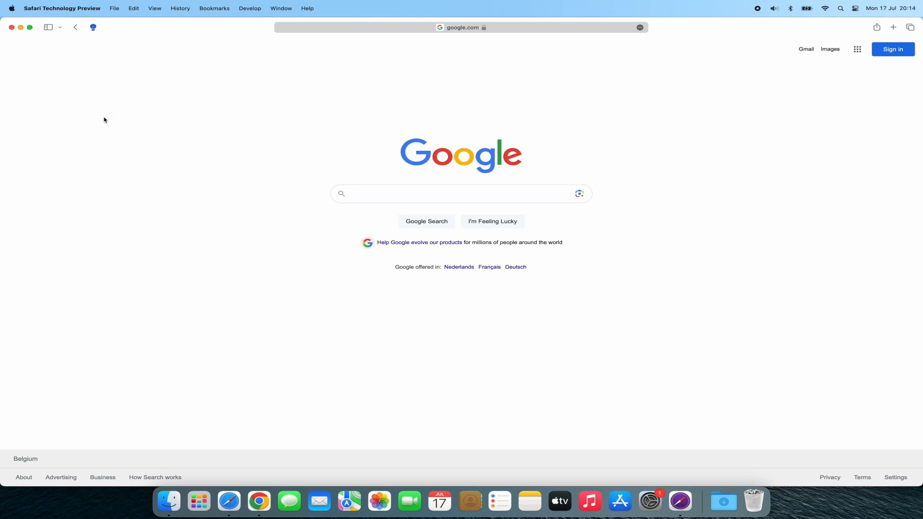
{"action": "left_click", "coordinate": [61, 9]}
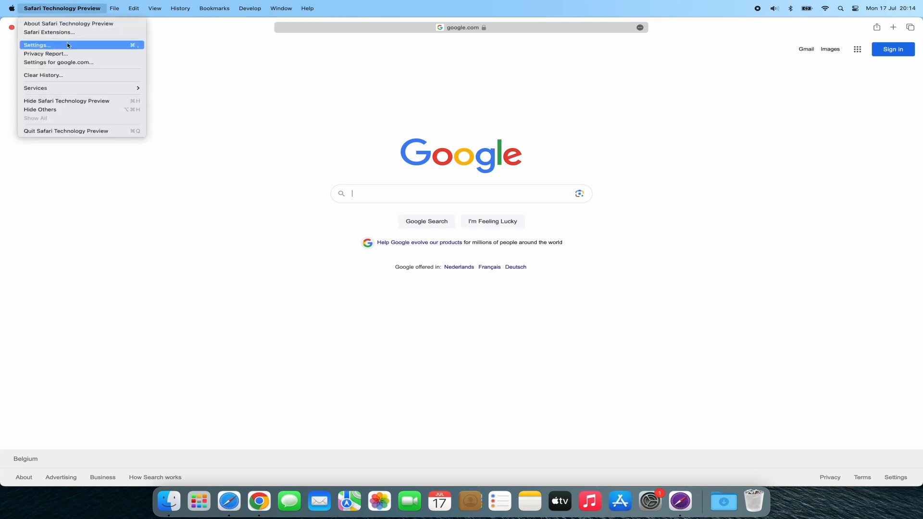
Show the installed extensions in Settings and select Turn Off the Lights.
{"action": "left_click", "coordinate": [37, 45]}
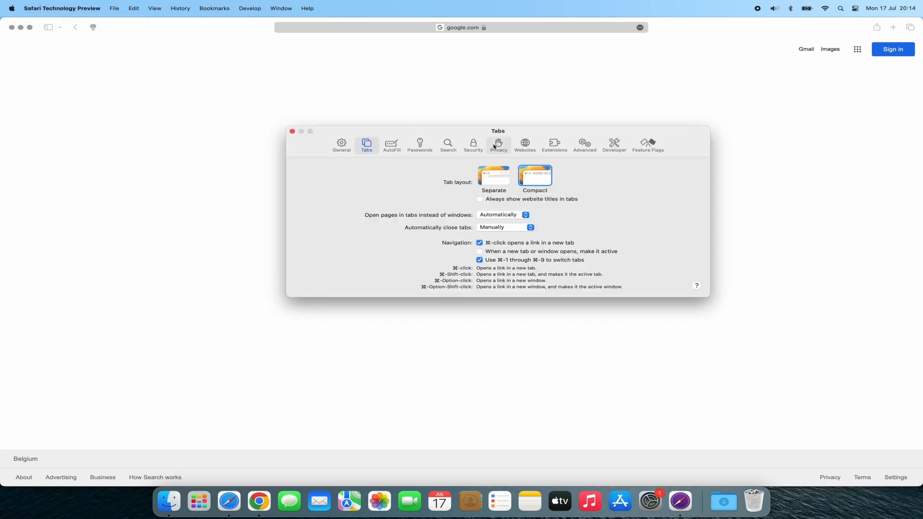
{"action": "left_click", "coordinate": [554, 144]}
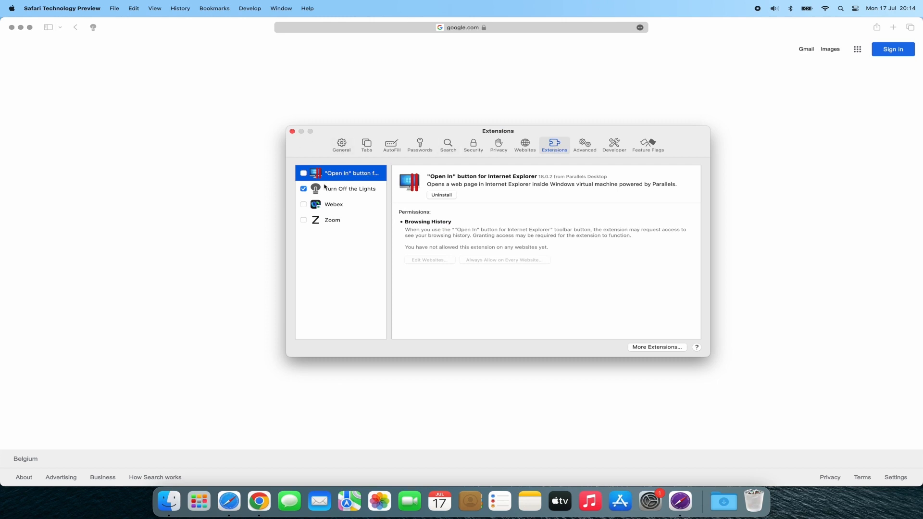
{"action": "left_click", "coordinate": [291, 132]}
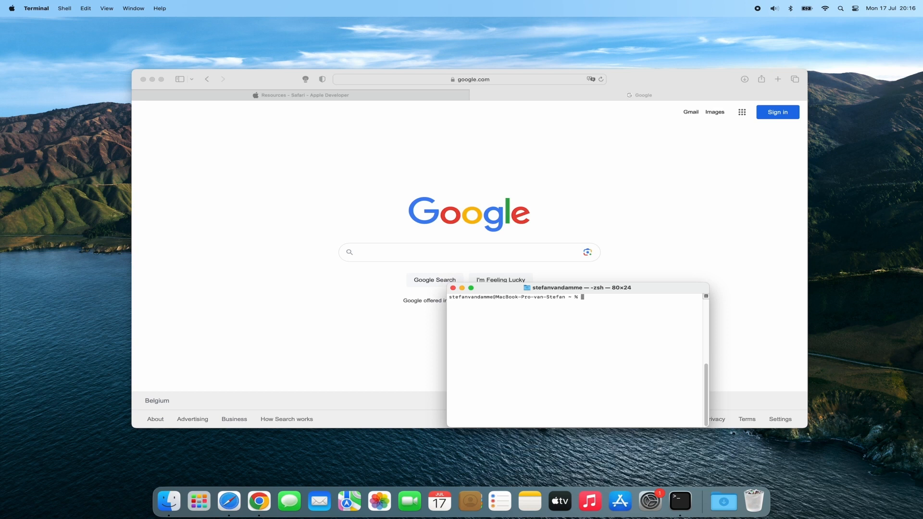
Run the lsregister -kill -r -domain local -domain system -domain user command and close Terminal.
{"action": "type", "text": "/System/Library/Frameworks/CoreServices.framework/Frameworks/LaunchServices.framework/Support/lsregister -kill -r -domain local -domain system -domain user"}
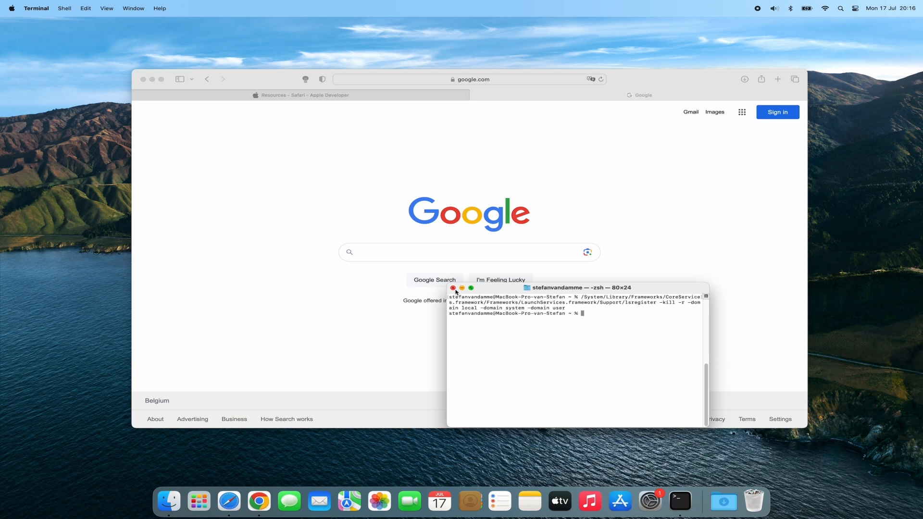
{"action": "left_click", "coordinate": [452, 288]}
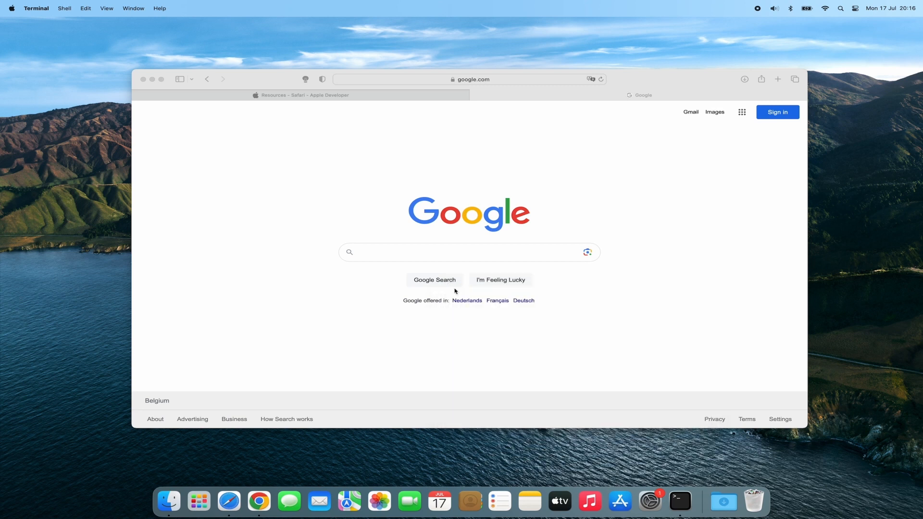
{"action": "left_click", "coordinate": [55, 9]}
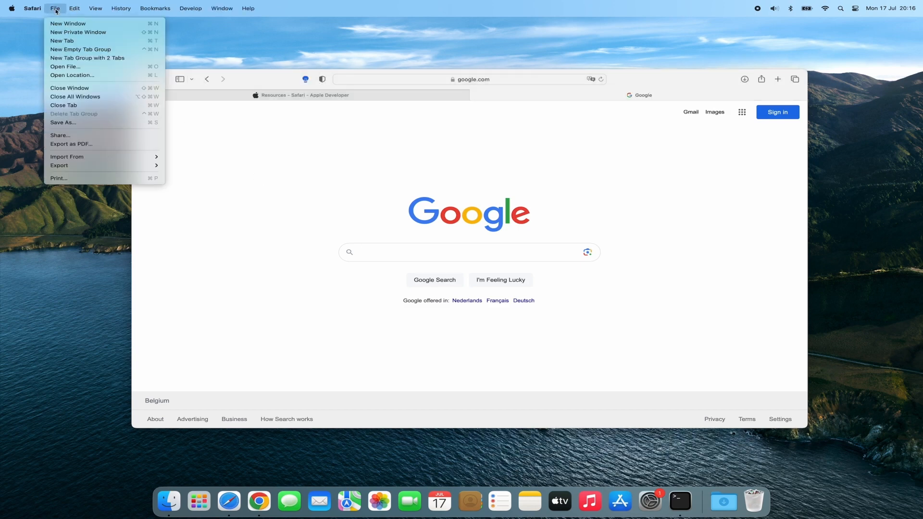